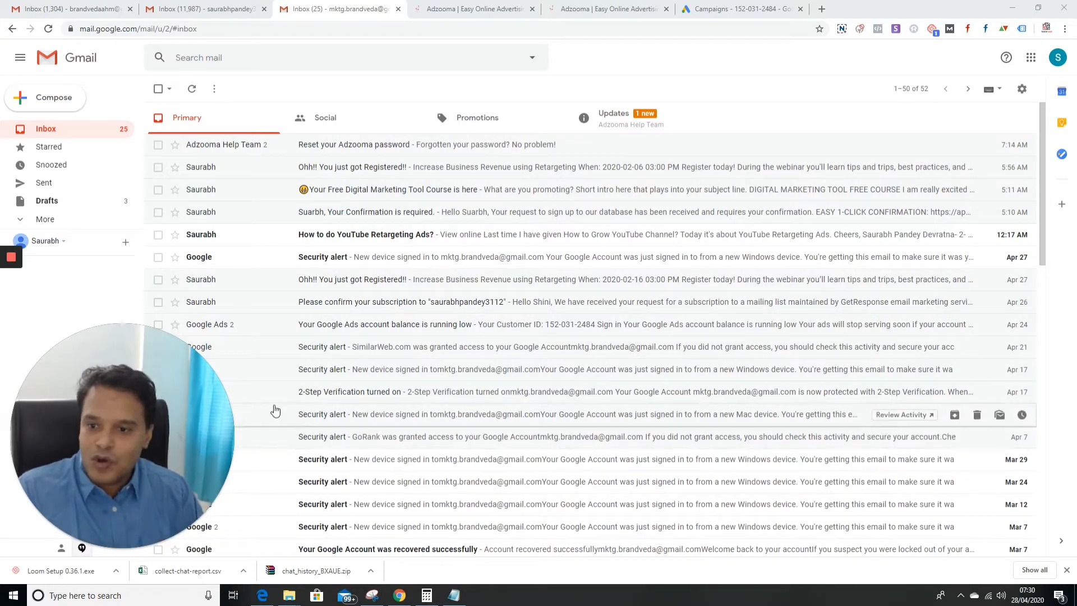
mouse_move(409, 329)
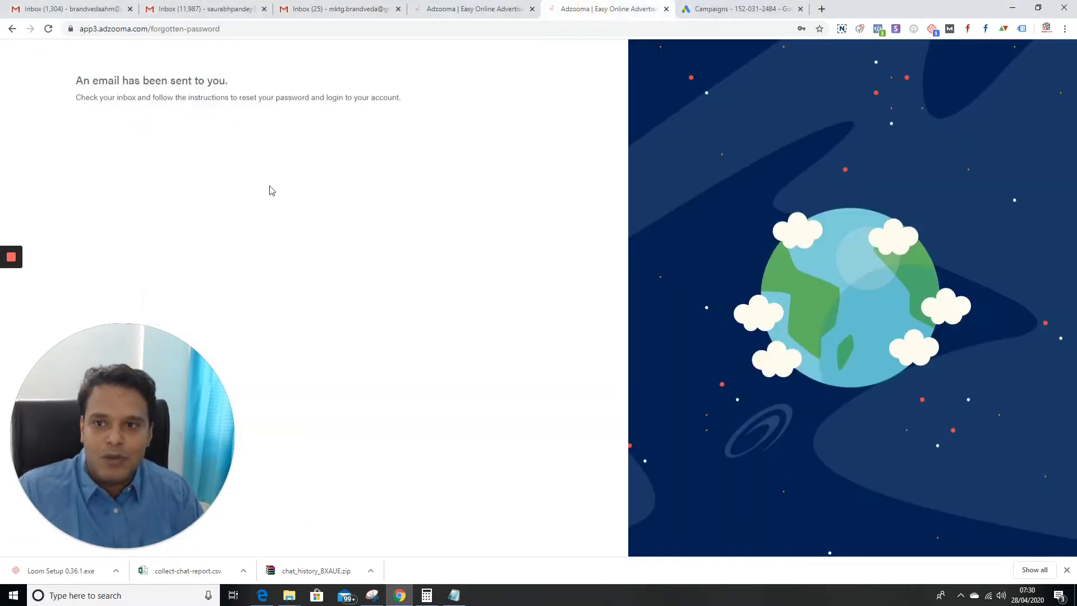
mouse_move(389, 165)
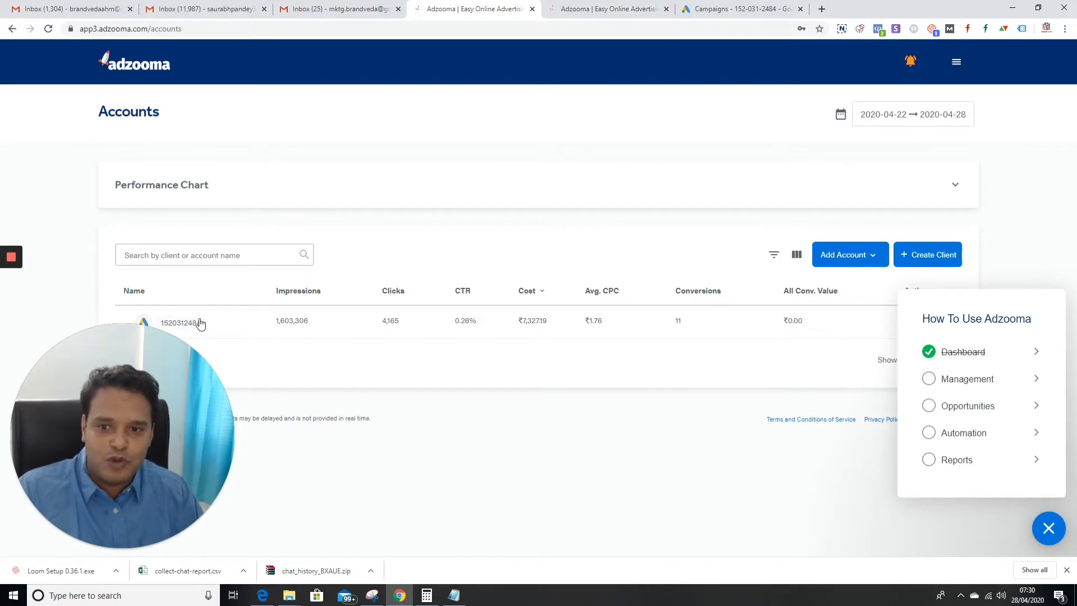
Open the connected Google Ads account and pass the welcome and Opportunities tour pop-ups
click(739, 9)
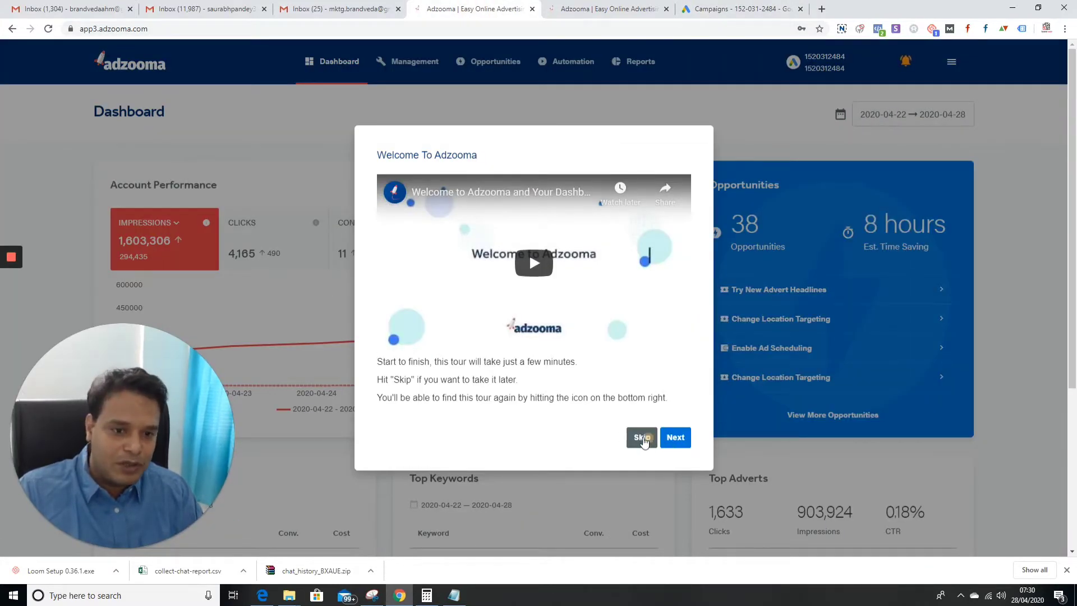
click(641, 438)
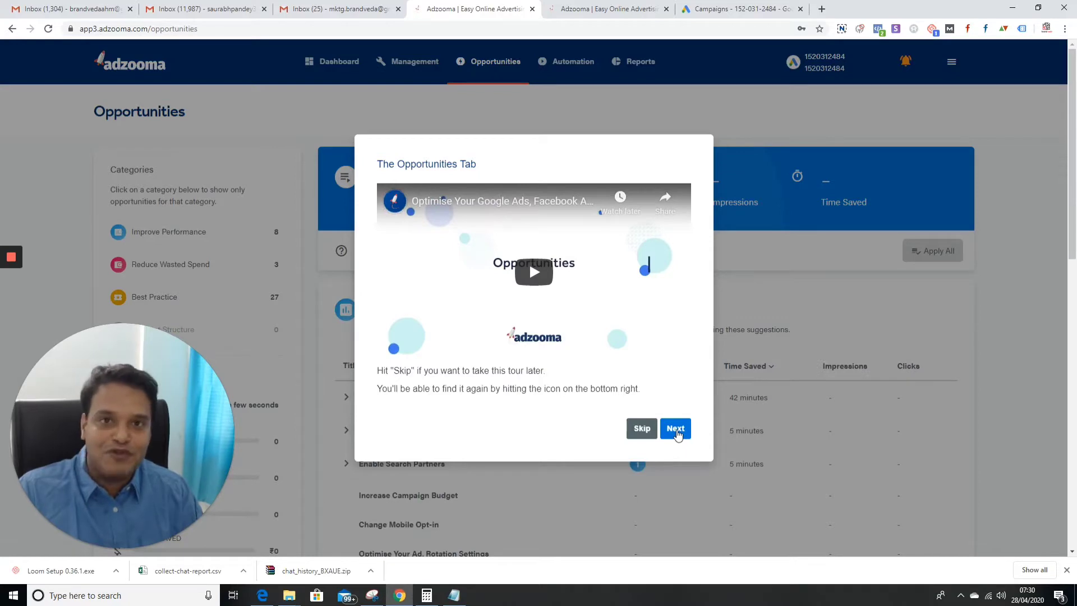
click(674, 428)
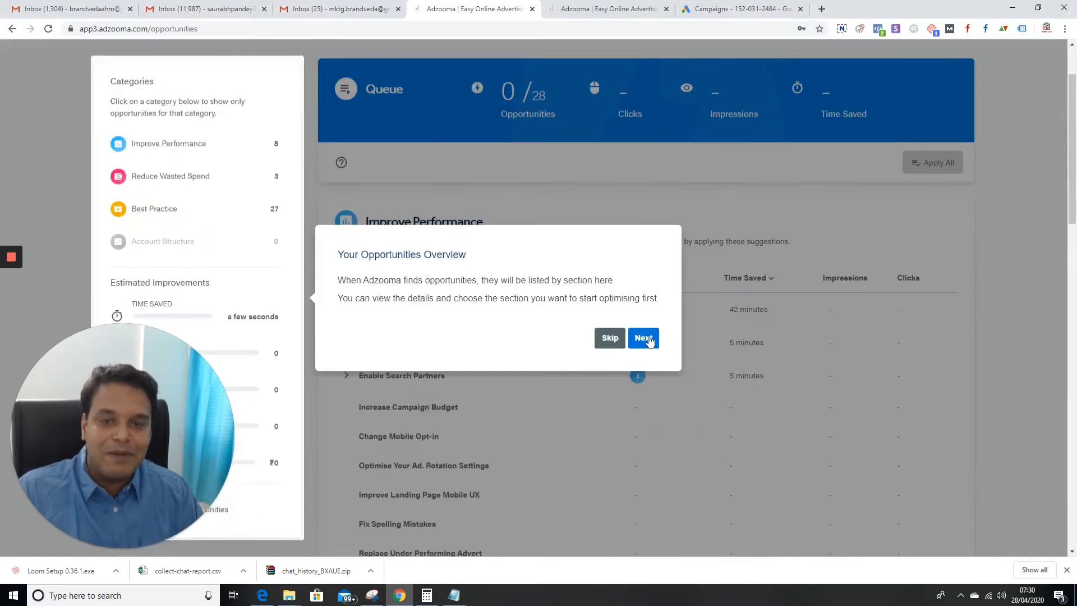
click(643, 338)
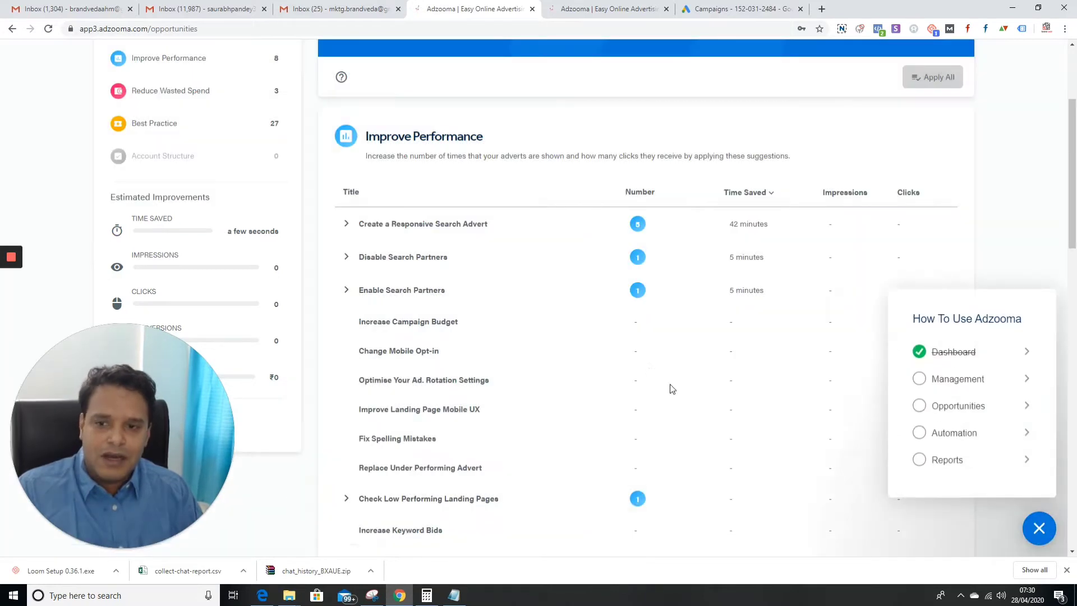
mouse_move(383, 245)
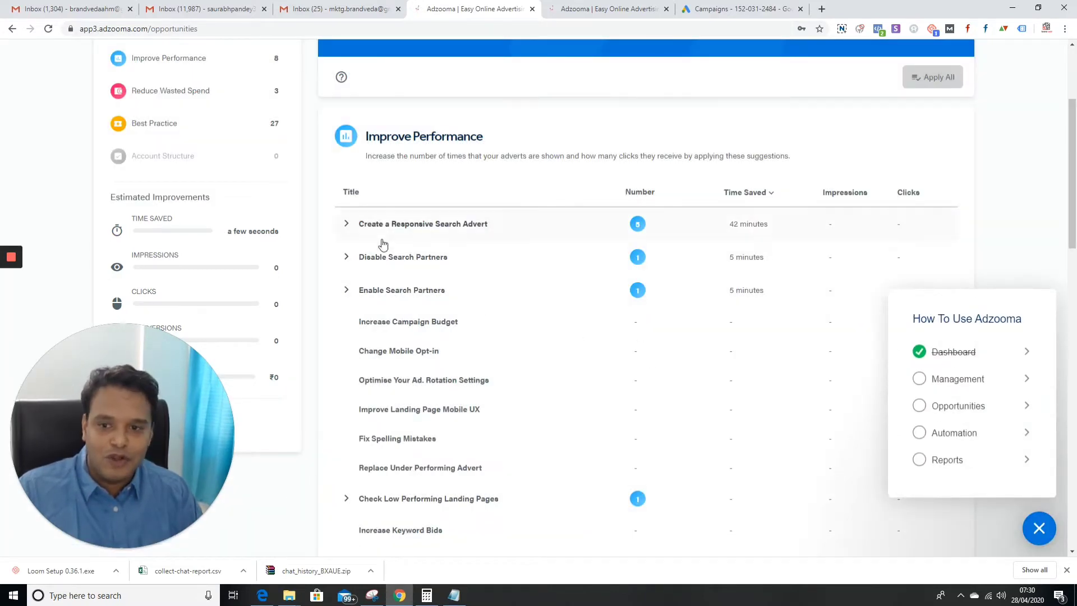
mouse_move(477, 235)
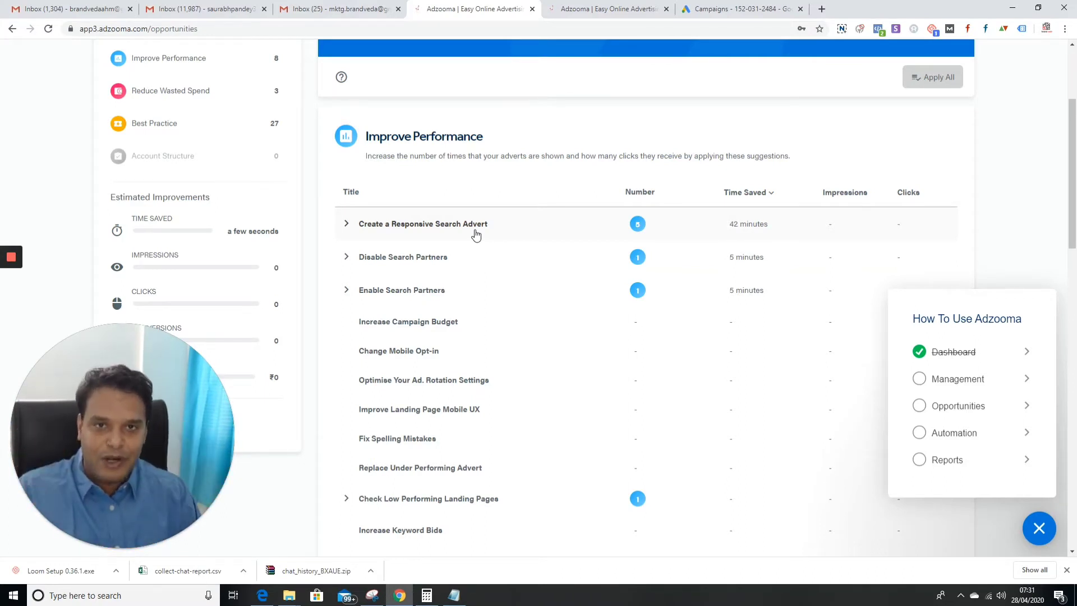
mouse_move(539, 229)
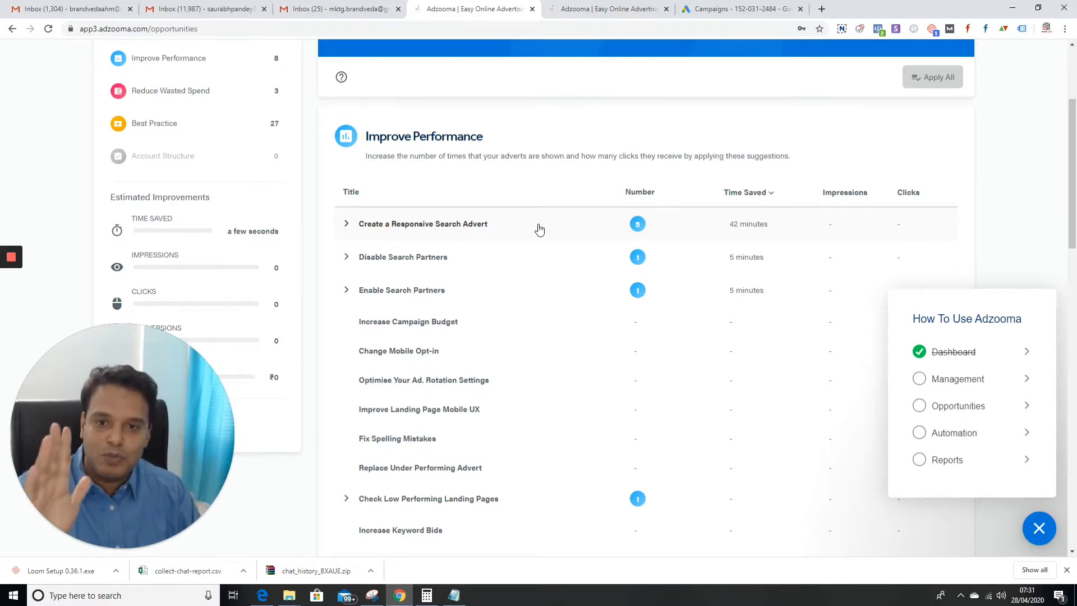
mouse_move(386, 267)
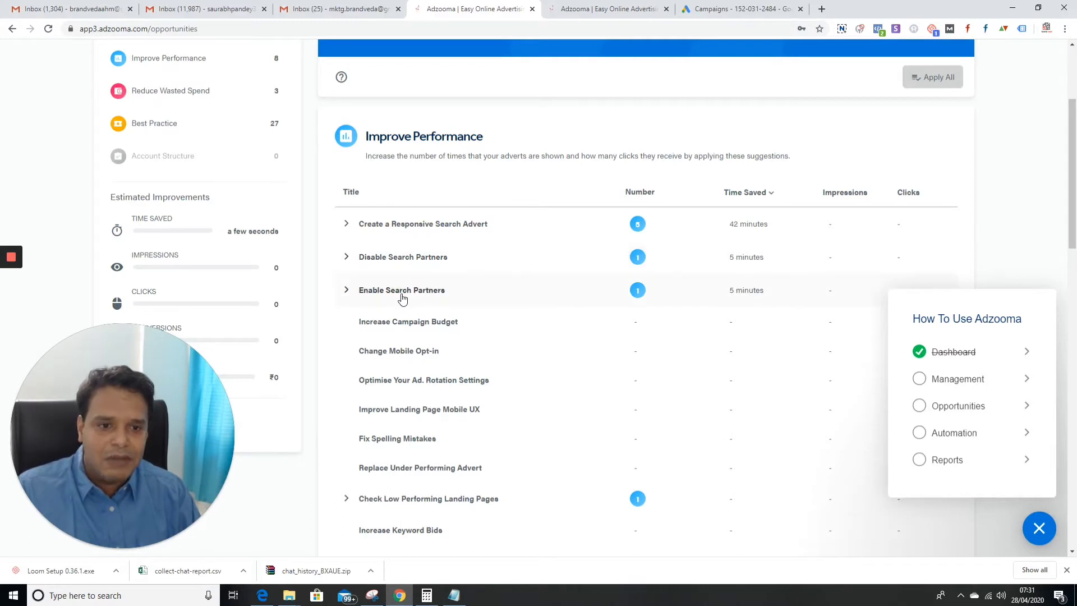
scroll(down, 3)
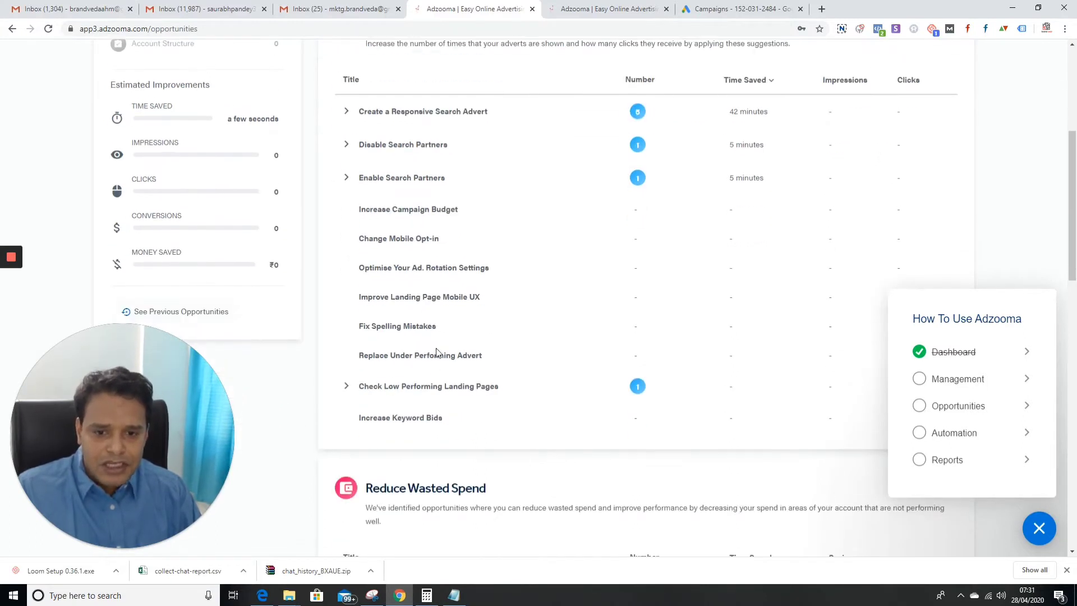
scroll(up, 3)
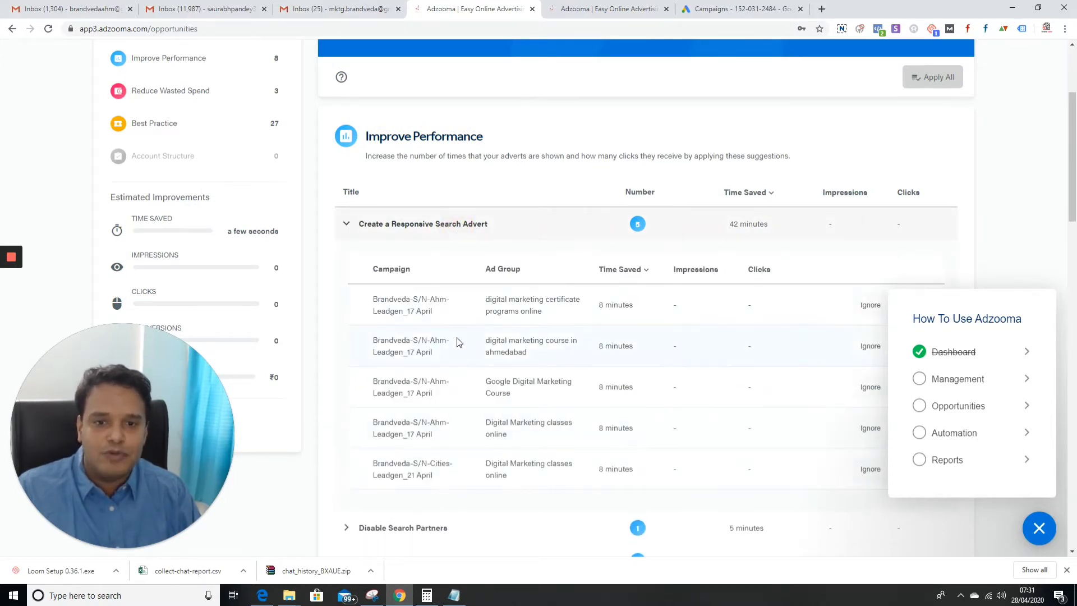
mouse_move(472, 341)
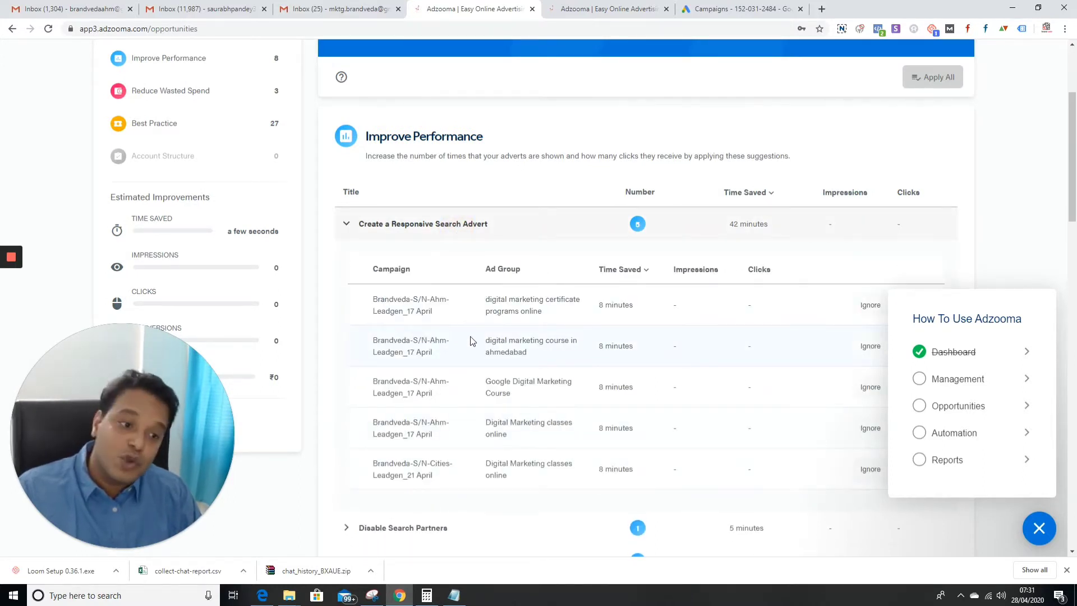
scroll(down, 3)
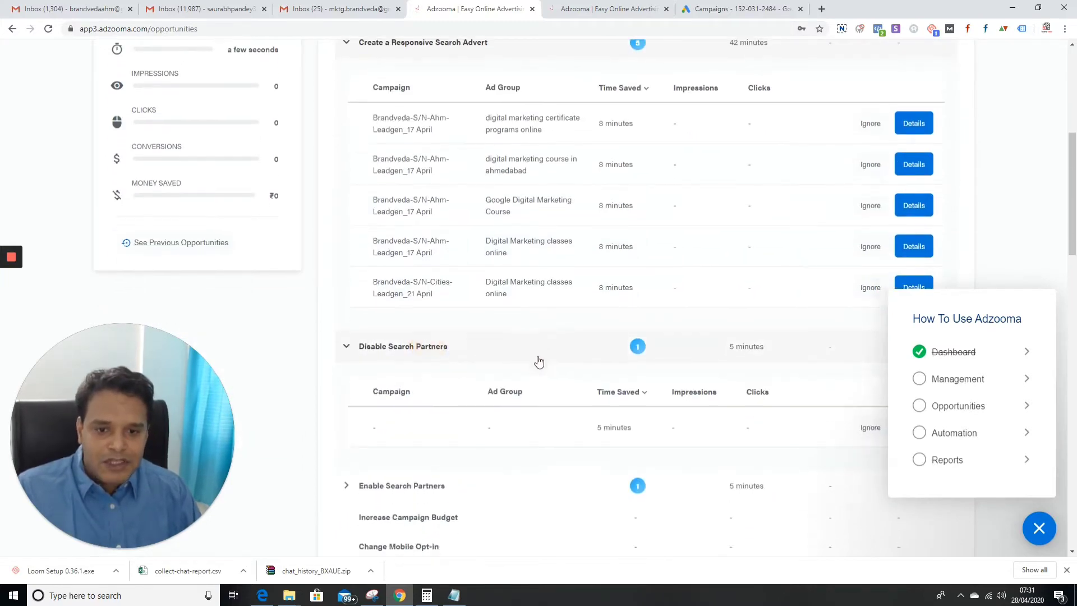
scroll(down, 3)
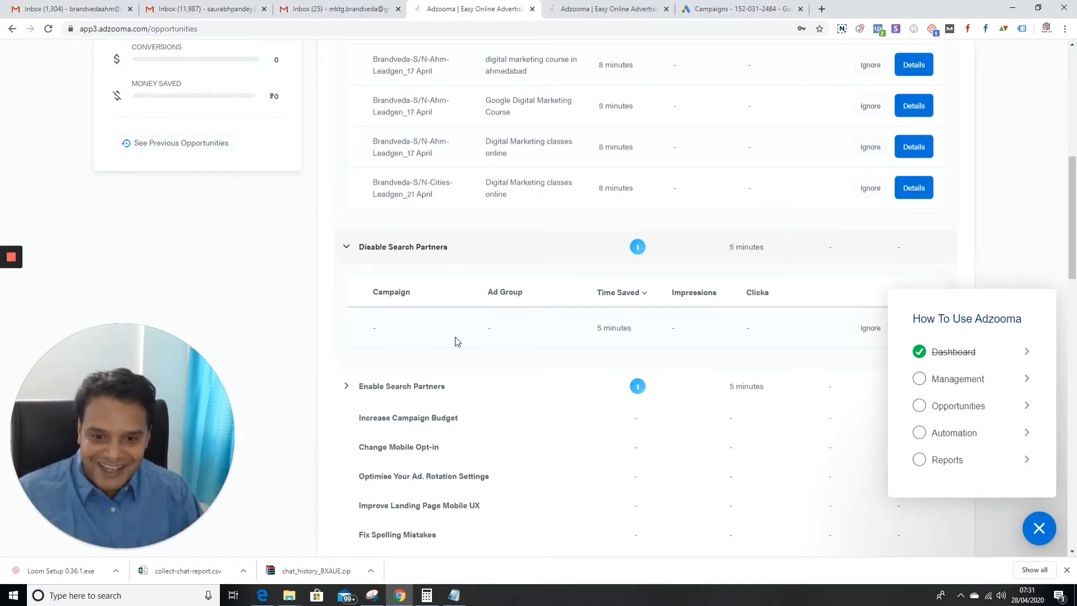
scroll(down, 3)
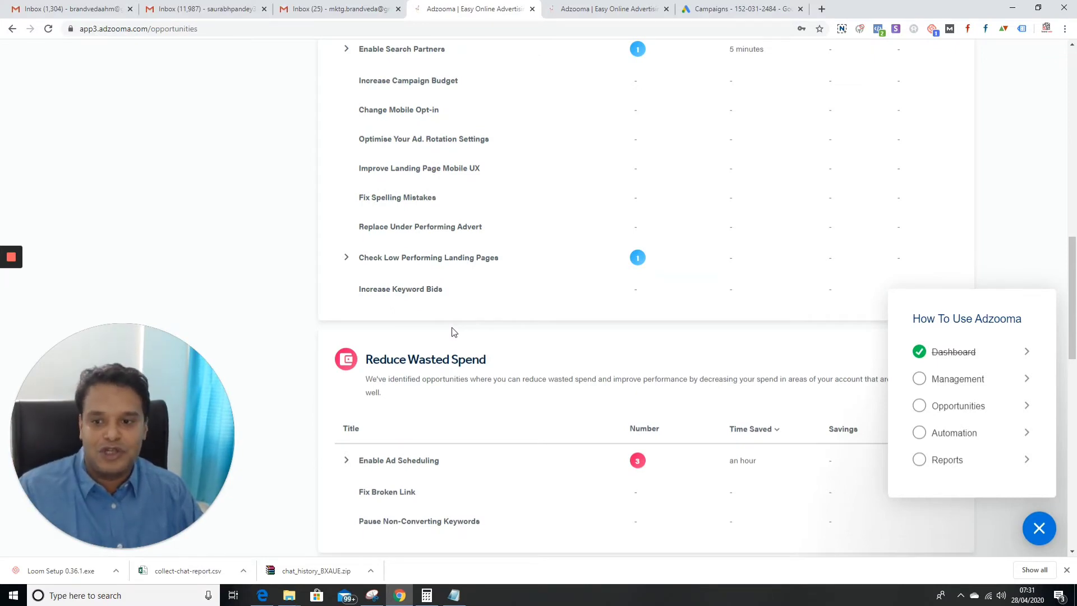
mouse_move(460, 309)
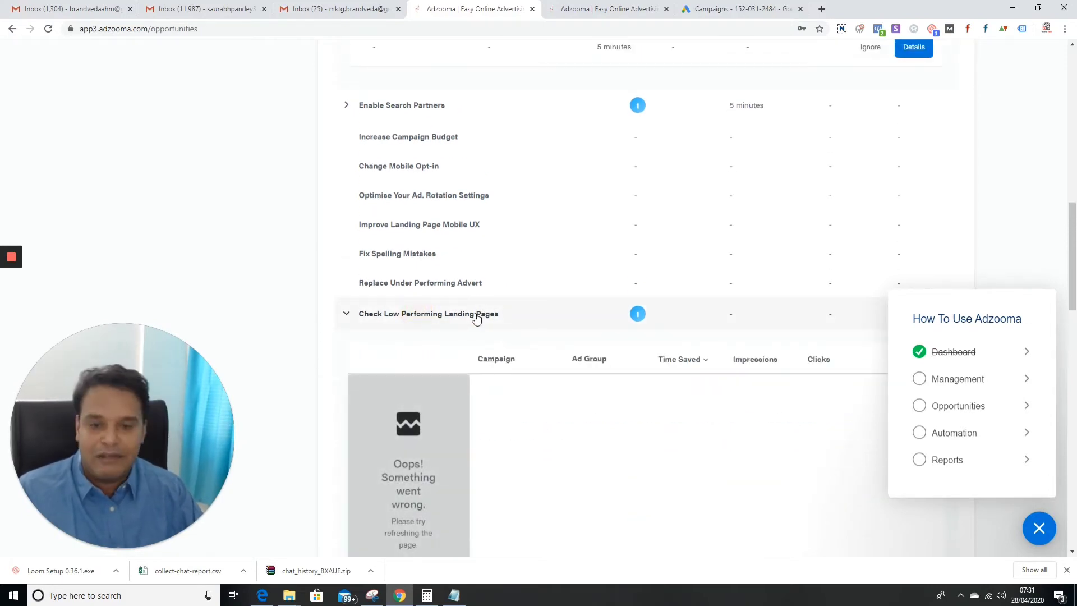
scroll(down, 3)
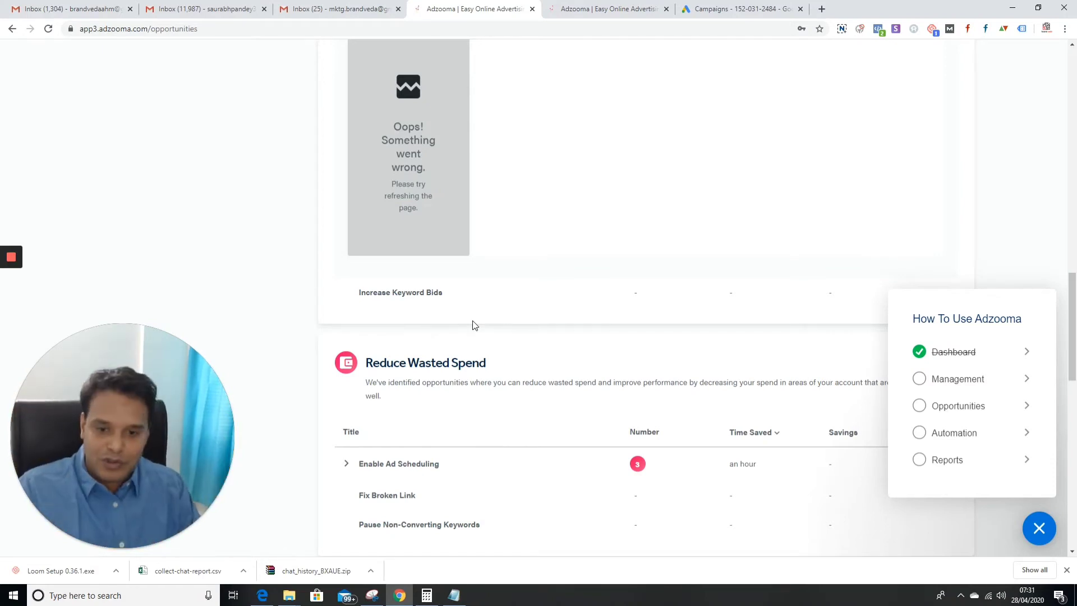
scroll(down, 3)
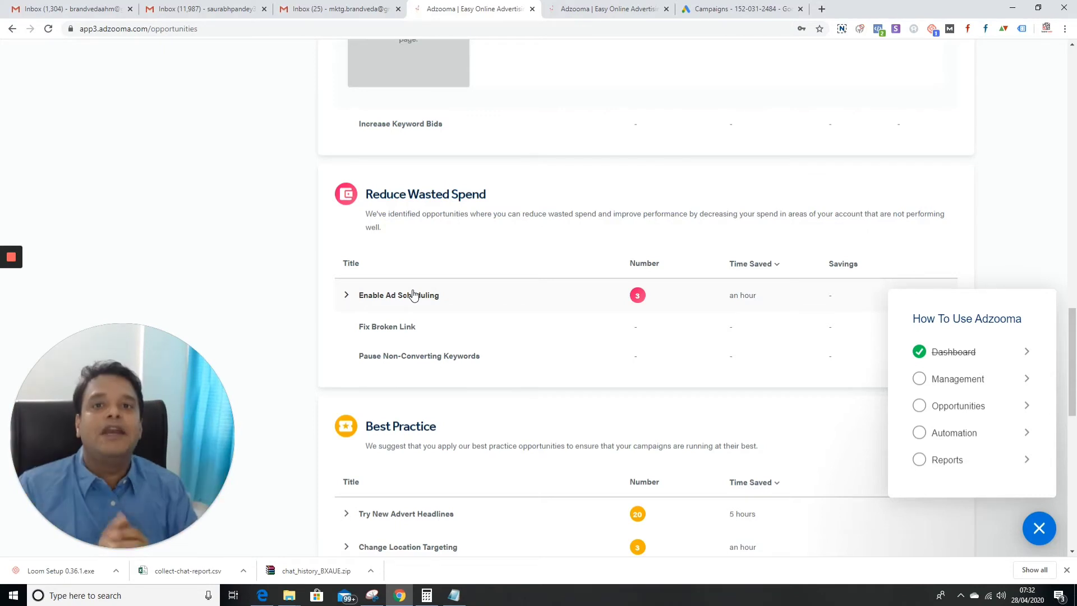
Scroll through the Best Practice opportunities down to Enable Ad Scheduling in Reduce Wasted Spend
scroll(down, 3)
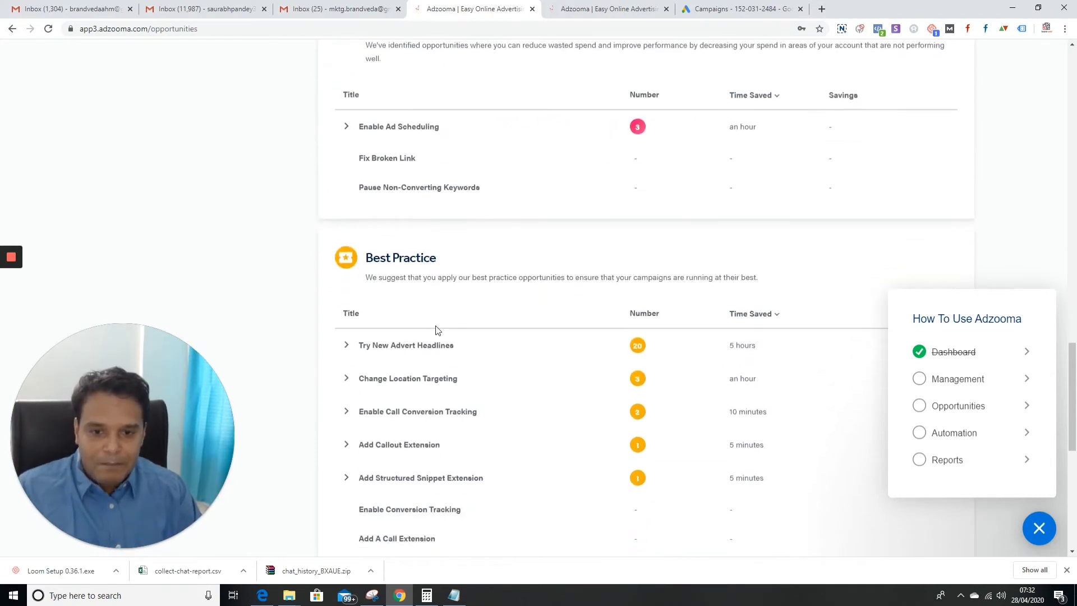
scroll(down, 3)
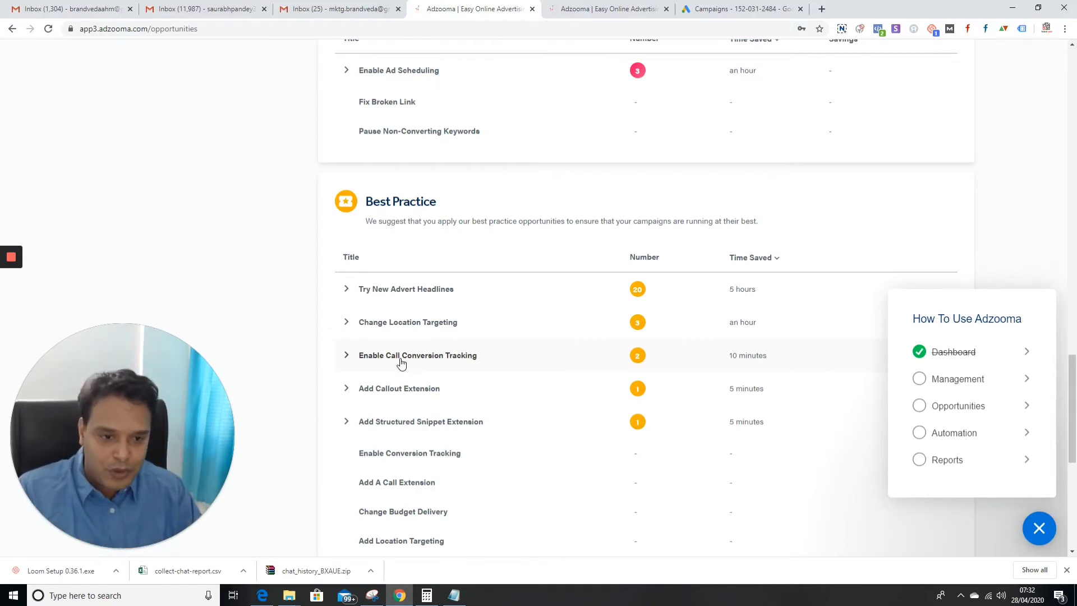
scroll(down, 3)
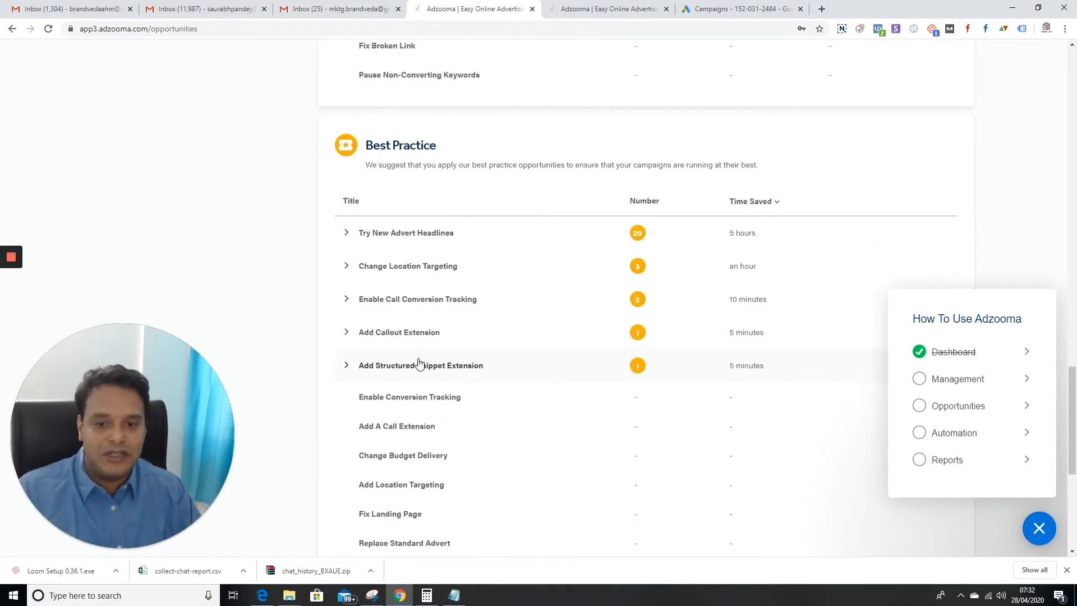
scroll(down, 3)
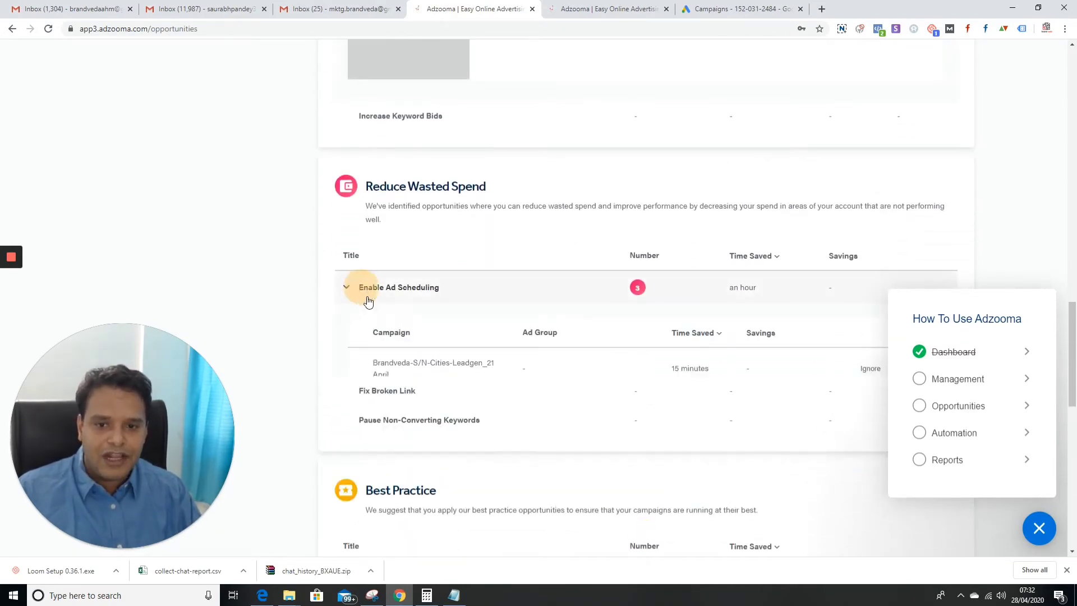
Return to the account Dashboard showing impressions, clicks, conversions and cost
scroll(down, 3)
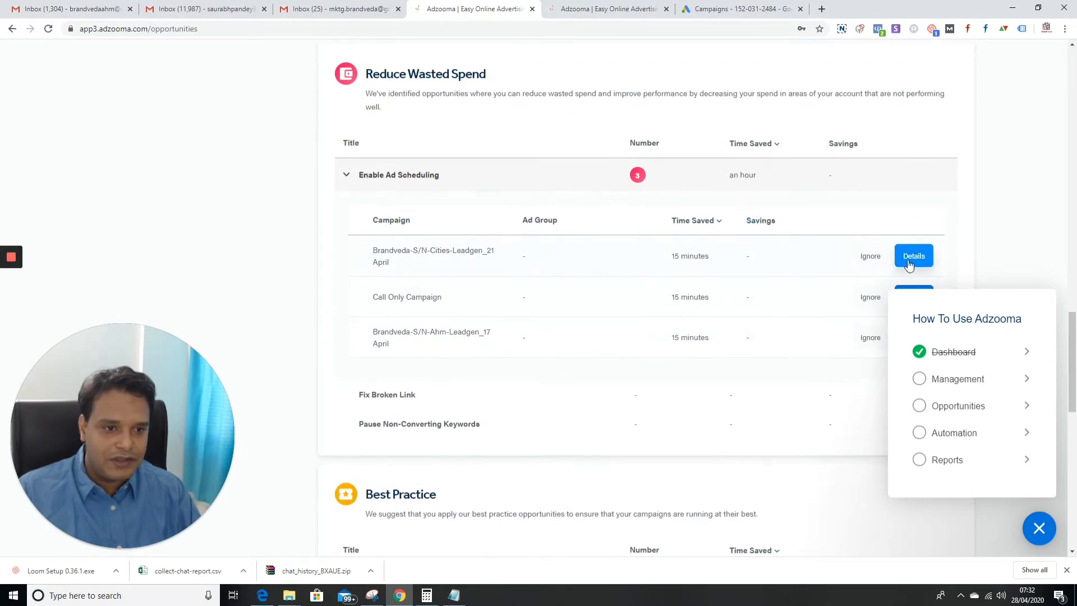
click(914, 256)
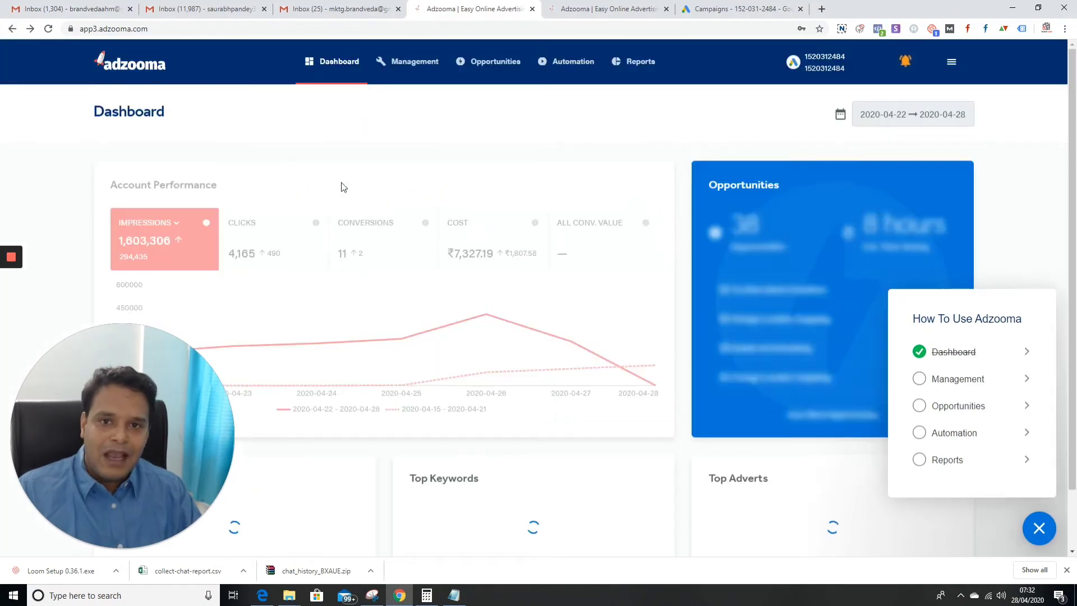
mouse_move(426, 187)
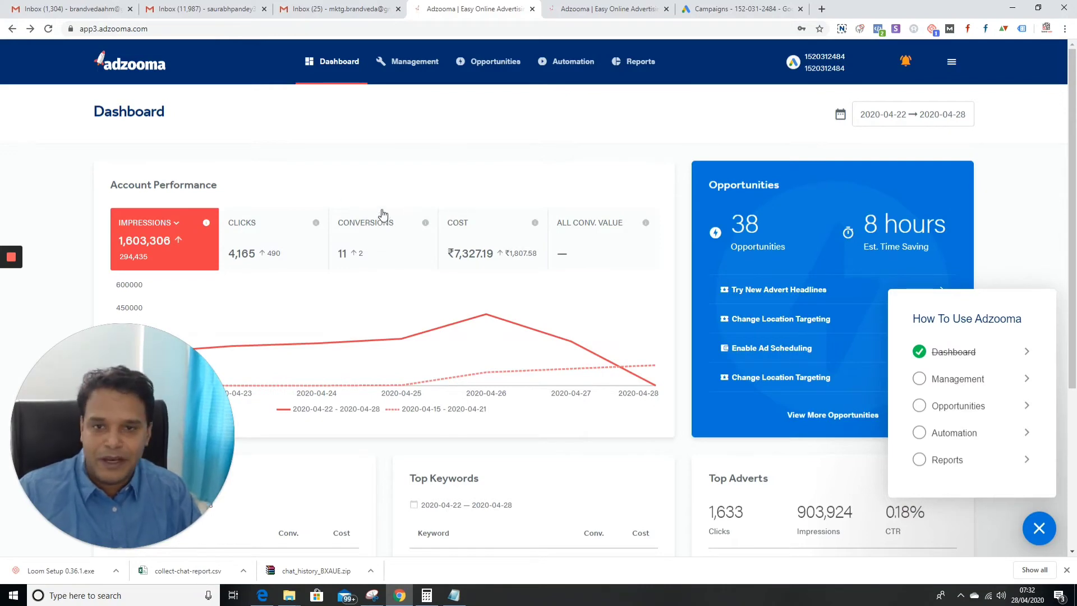
mouse_move(415, 62)
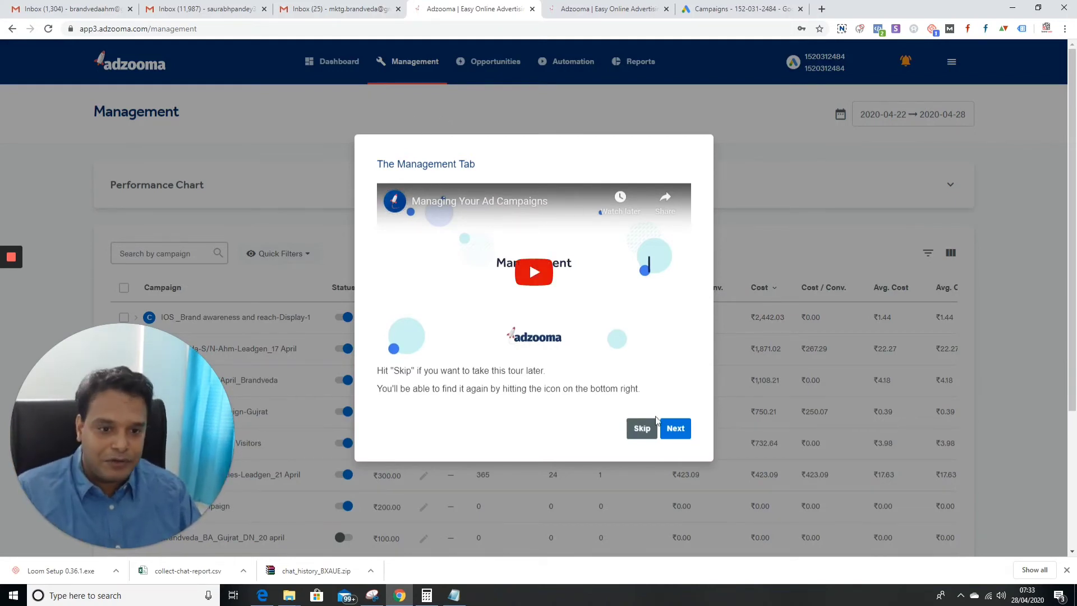
Dismiss the Management tour dialog, leaving the campaign table visible
click(640, 428)
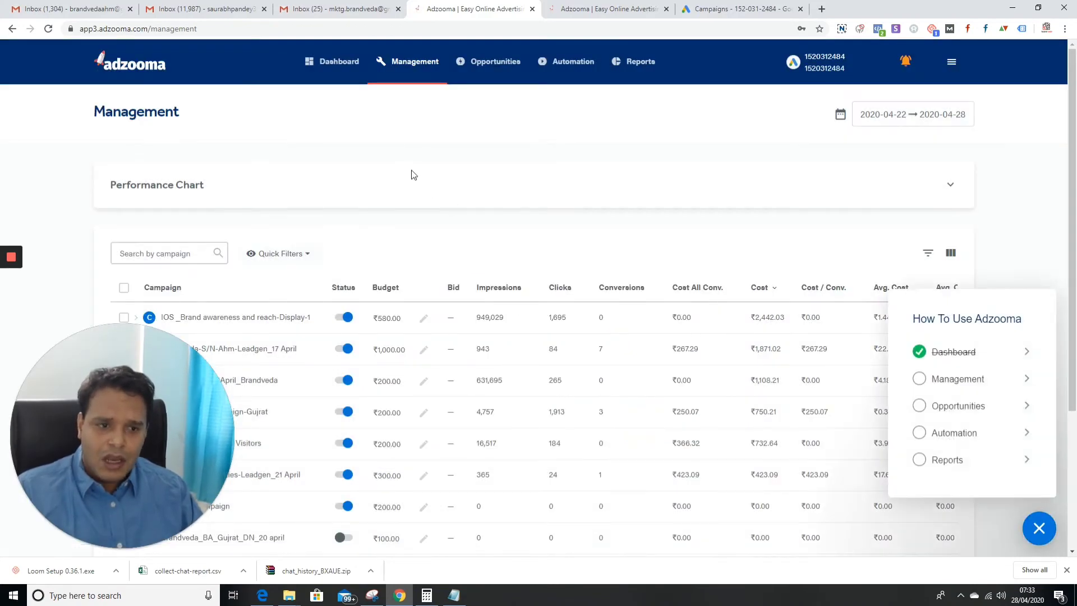
mouse_move(337, 143)
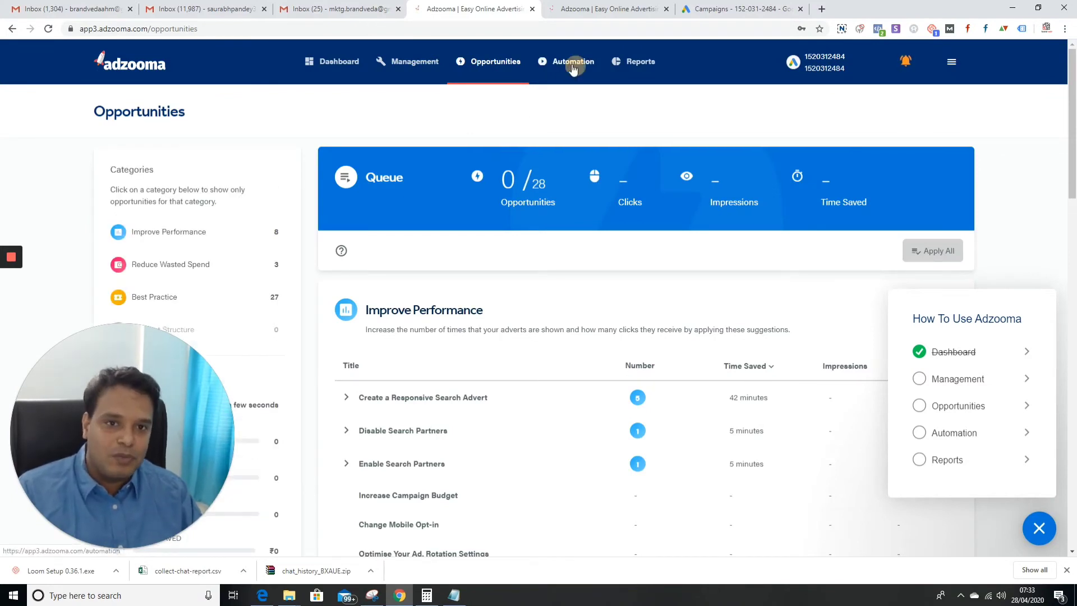
Switch to the Automation section with its introductory tour dialog over the empty rules list
click(573, 61)
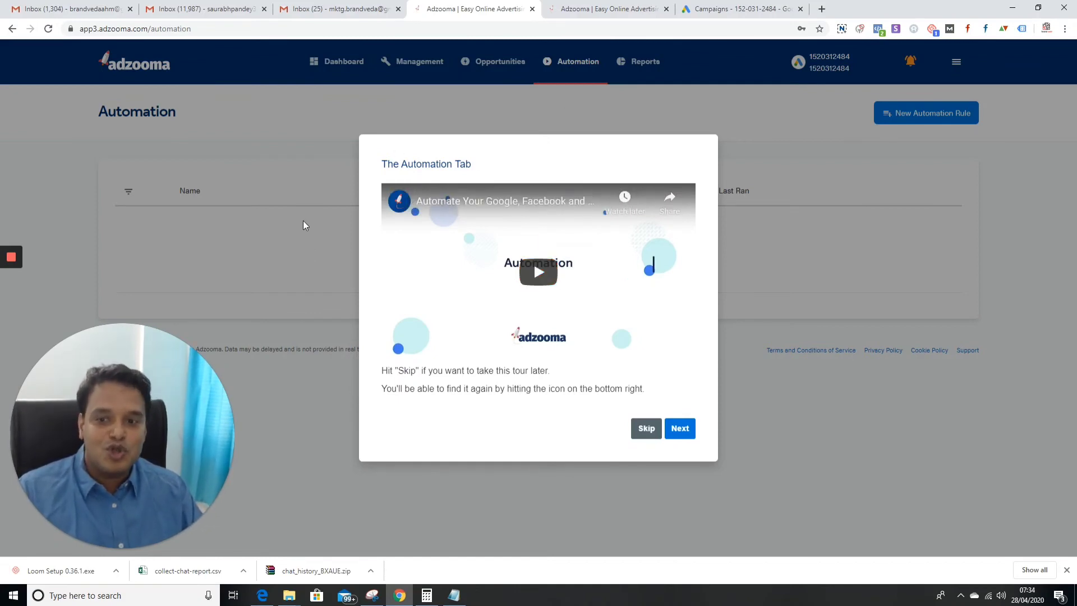
mouse_move(271, 221)
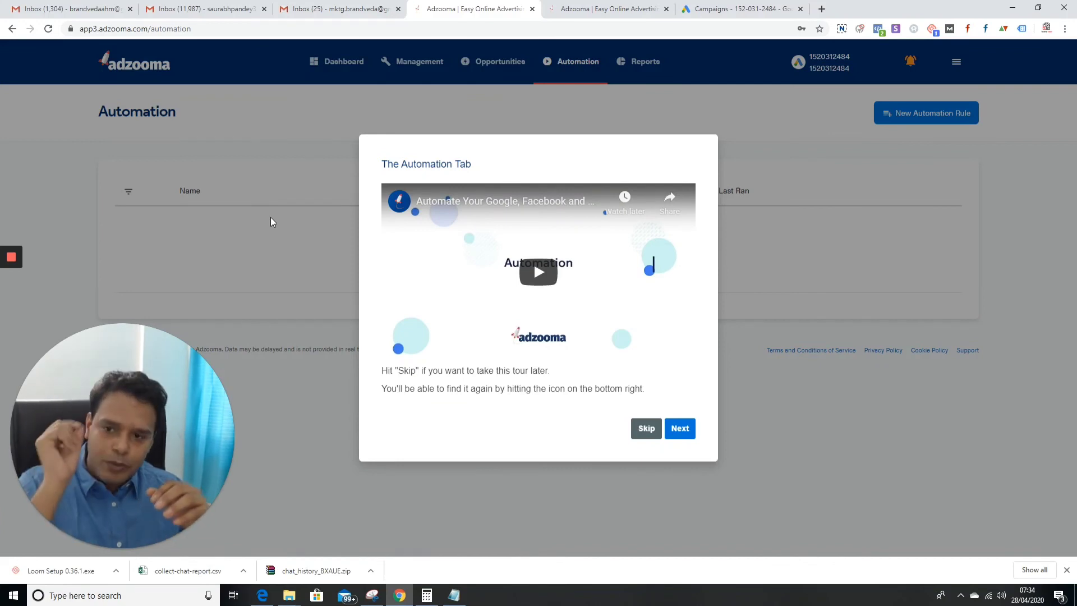
mouse_move(195, 221)
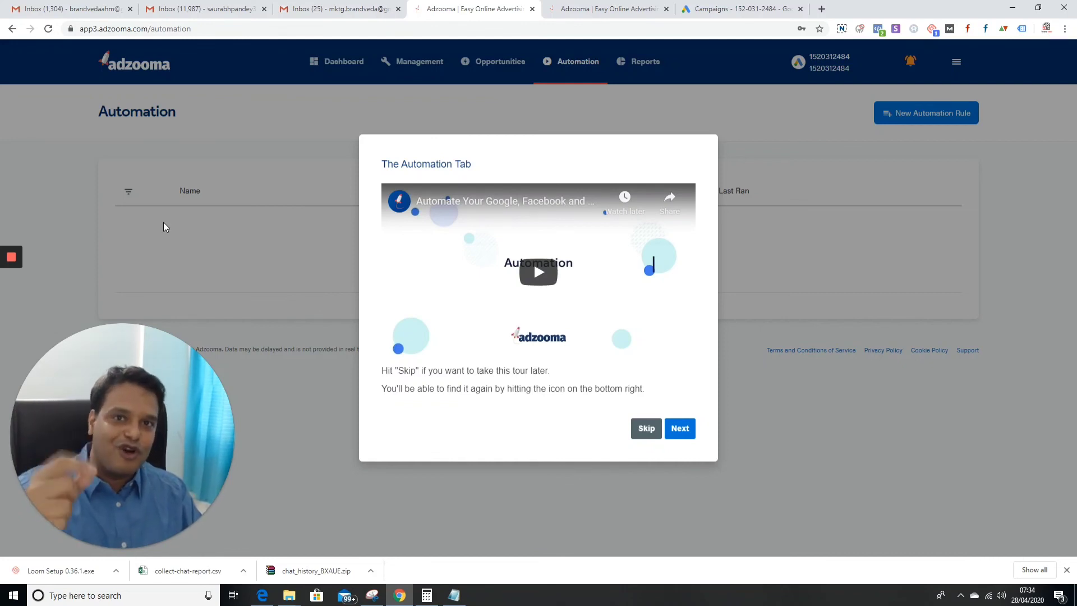
click(11, 257)
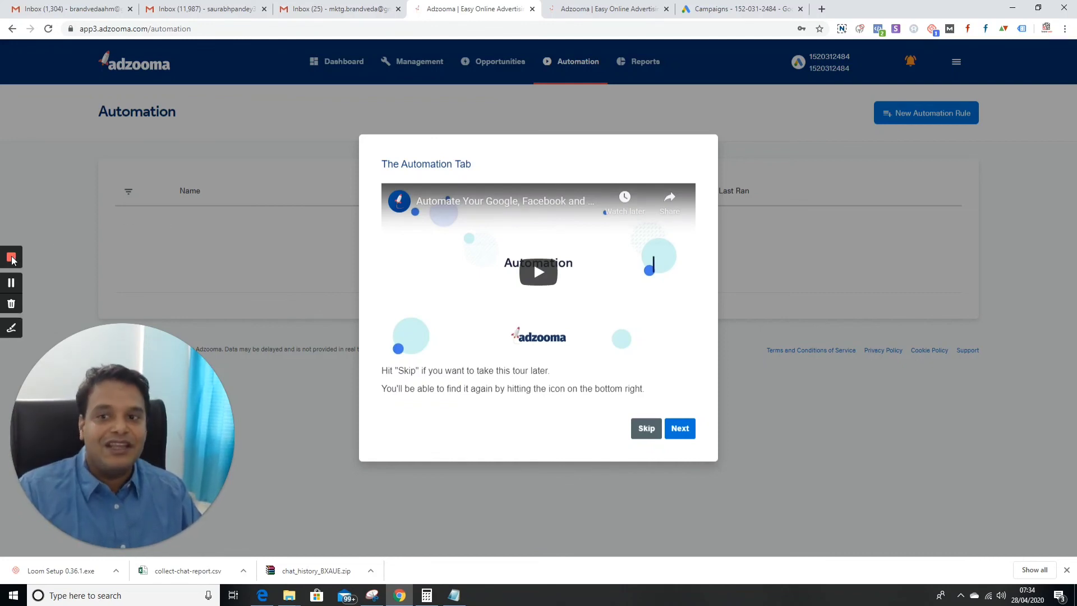